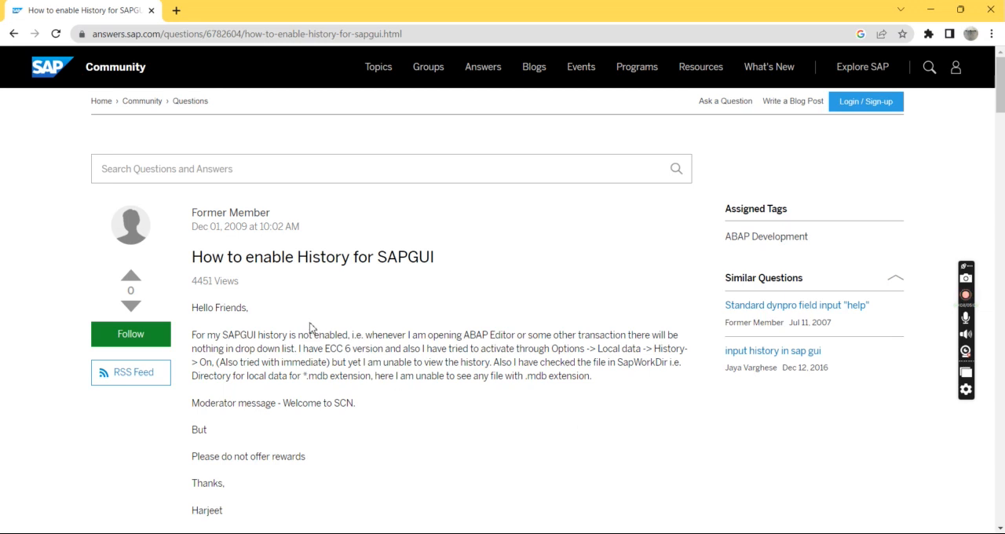
Highlight the 'How to enable History for SAPGUI' question title on SAP Community
drag(192, 257, 345, 257)
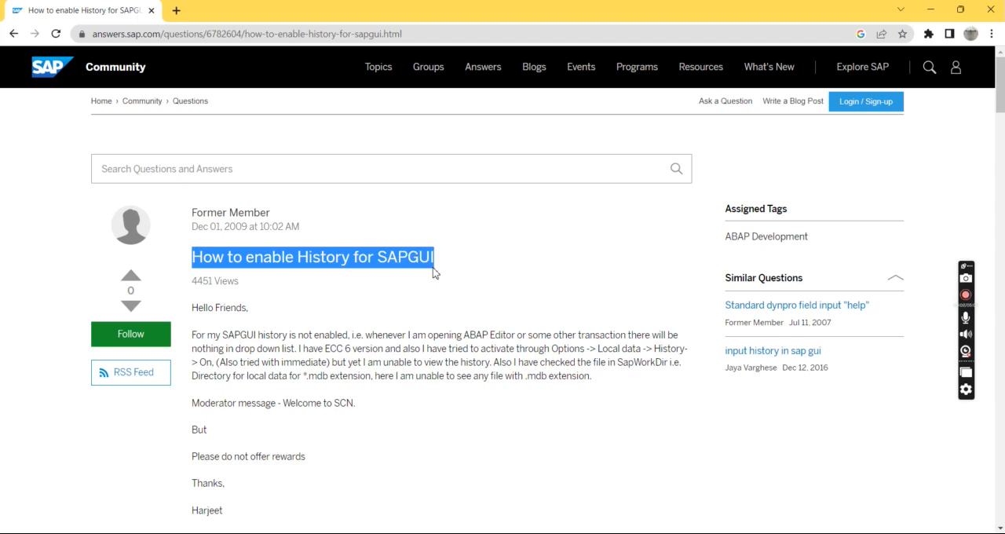
mouse_move(385, 273)
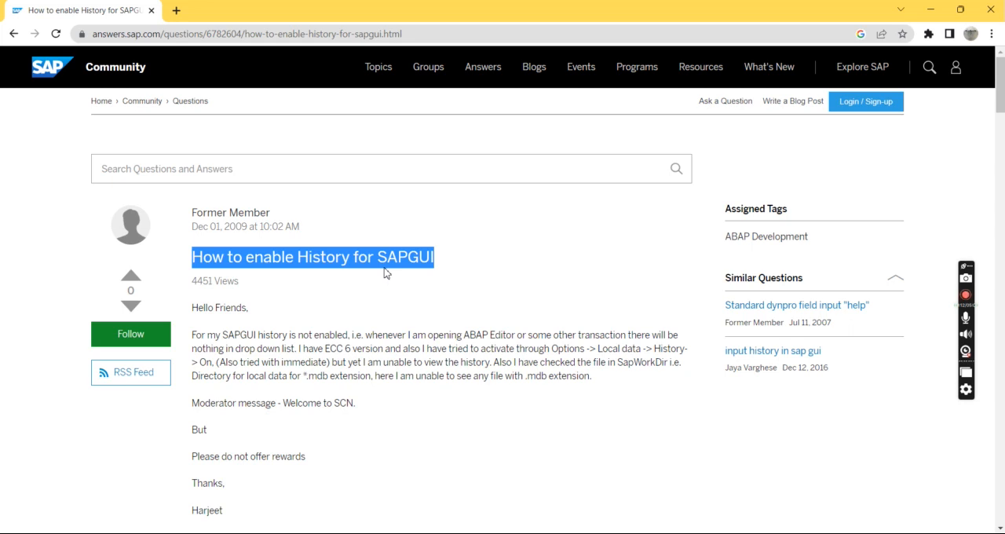
mouse_move(600, 470)
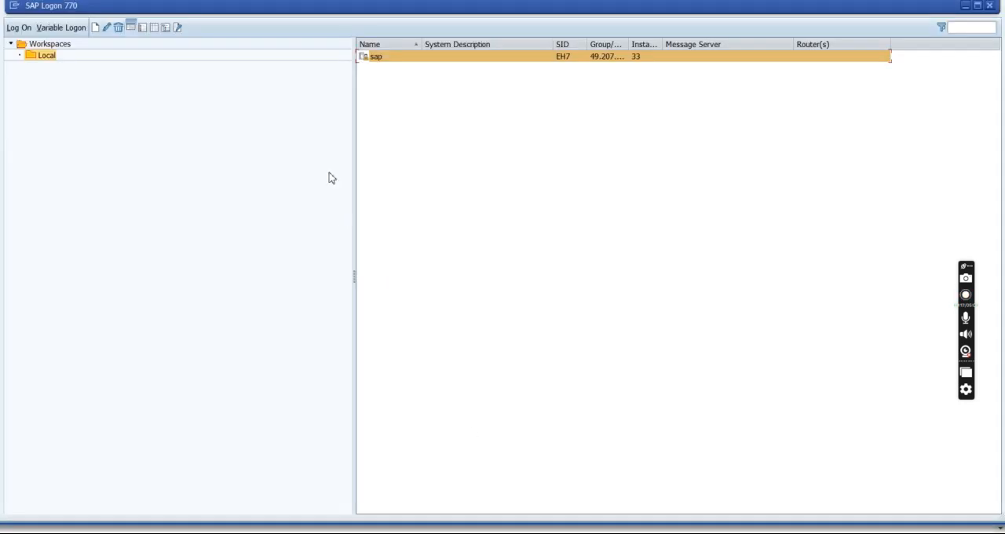
Open SAP GUI Options from the SAP Logon 770 window menu
click(965, 294)
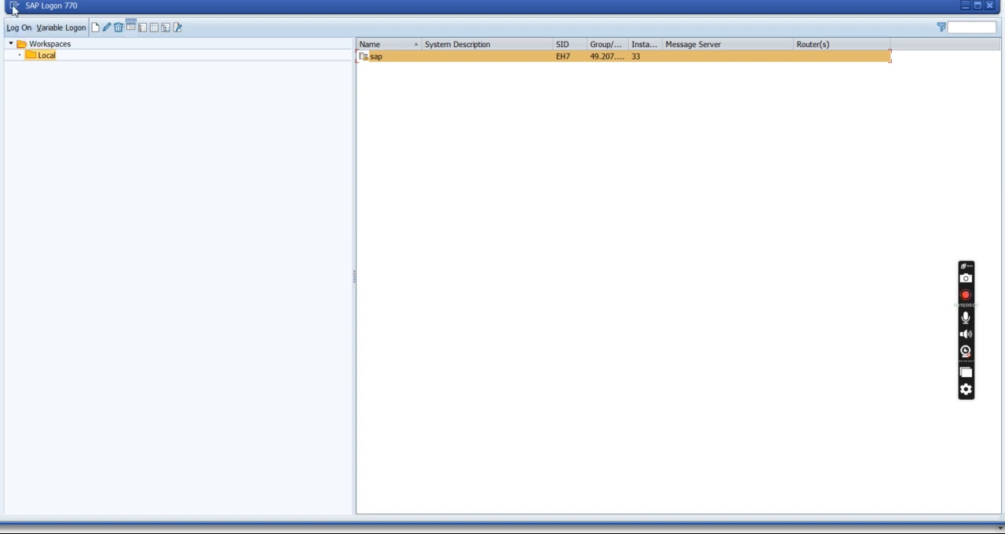
click(13, 6)
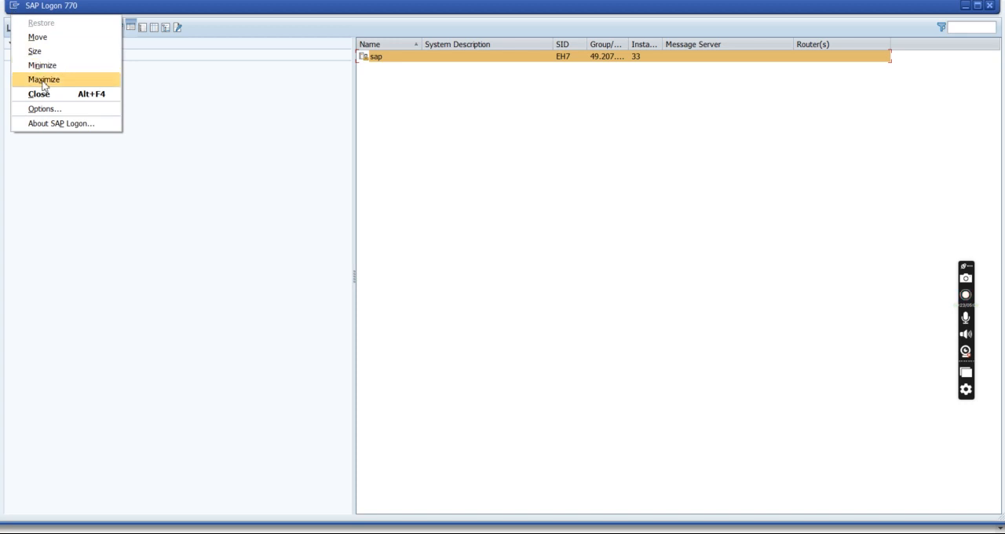
mouse_move(39, 109)
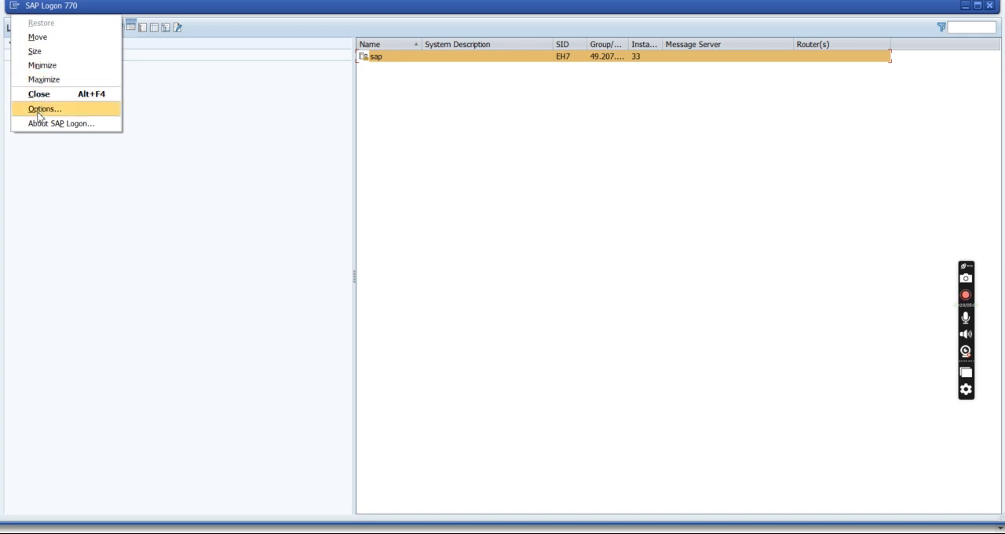
click(44, 108)
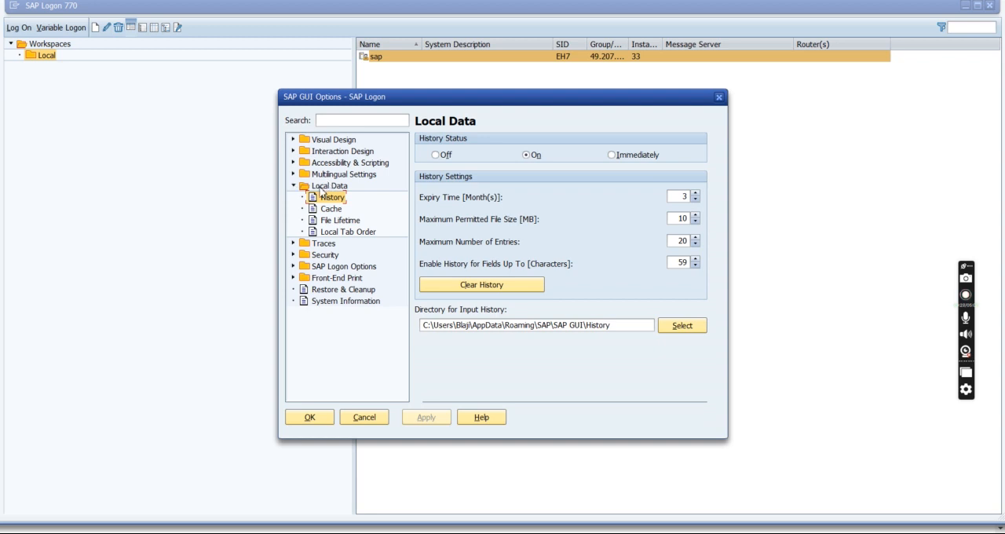
Under Local Data > History, toggle history Off then On, and apply
click(329, 185)
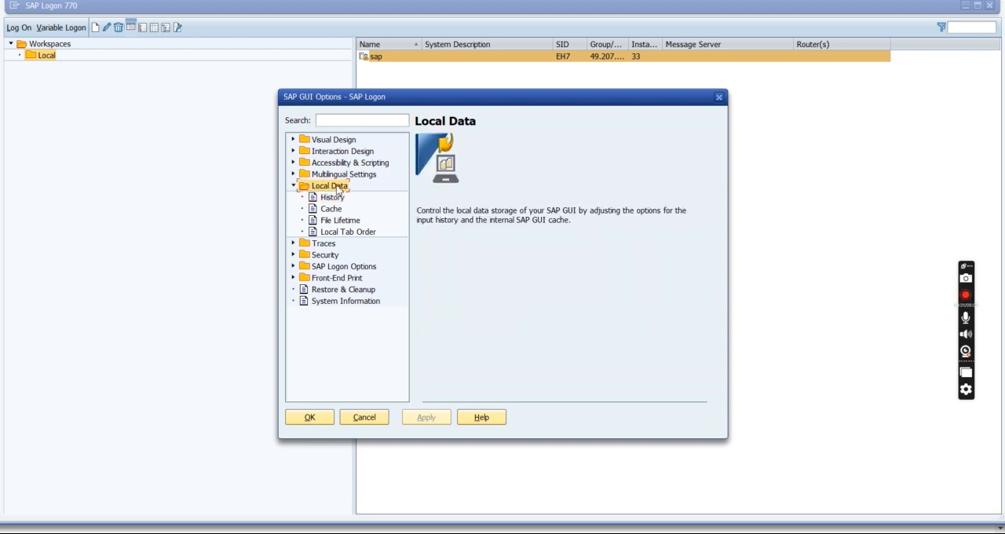
click(331, 197)
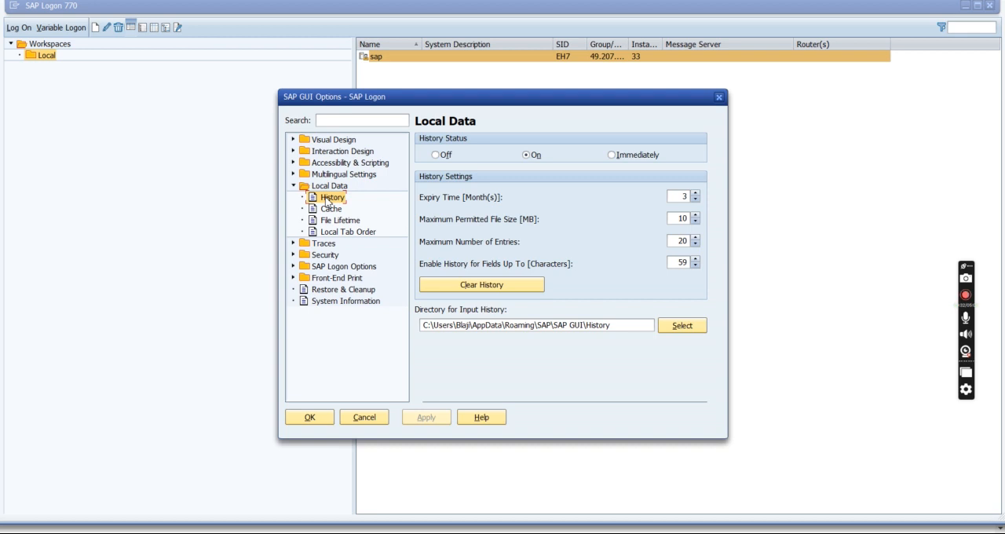
click(436, 154)
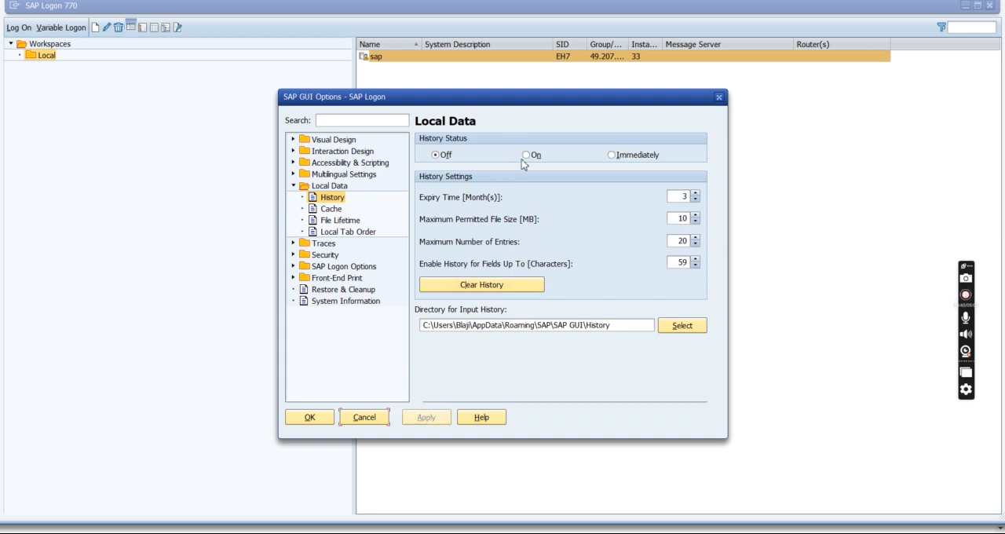
click(526, 155)
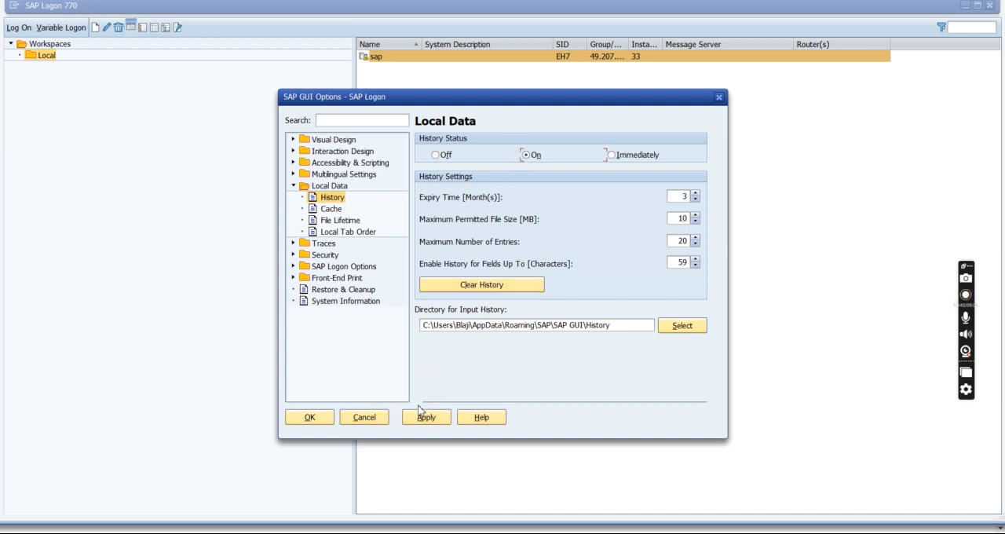
click(425, 417)
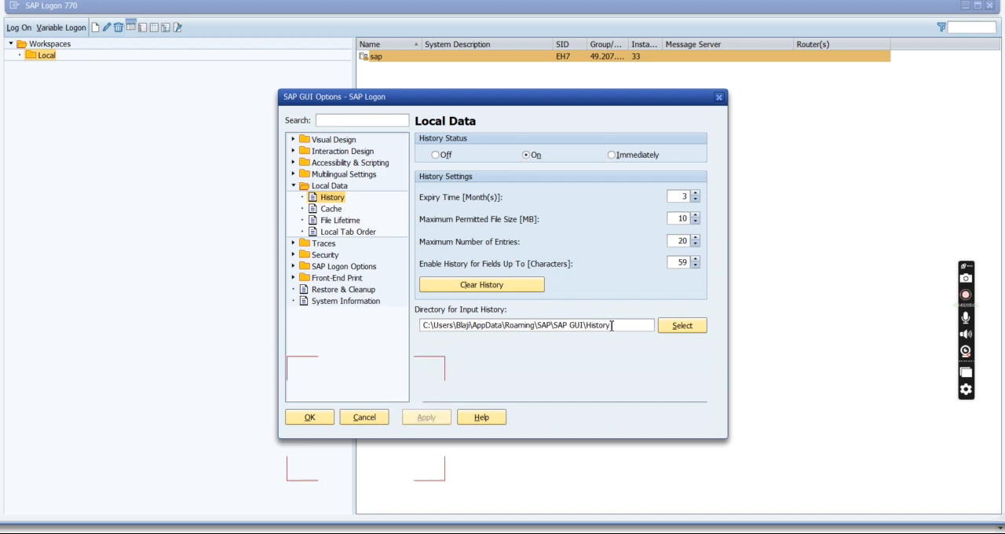
mouse_move(578, 355)
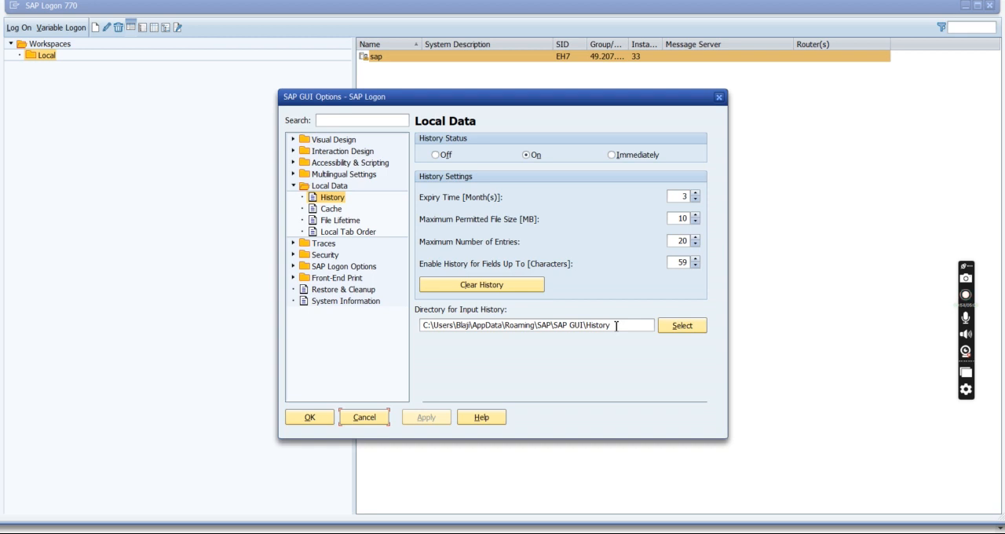
mouse_move(506, 363)
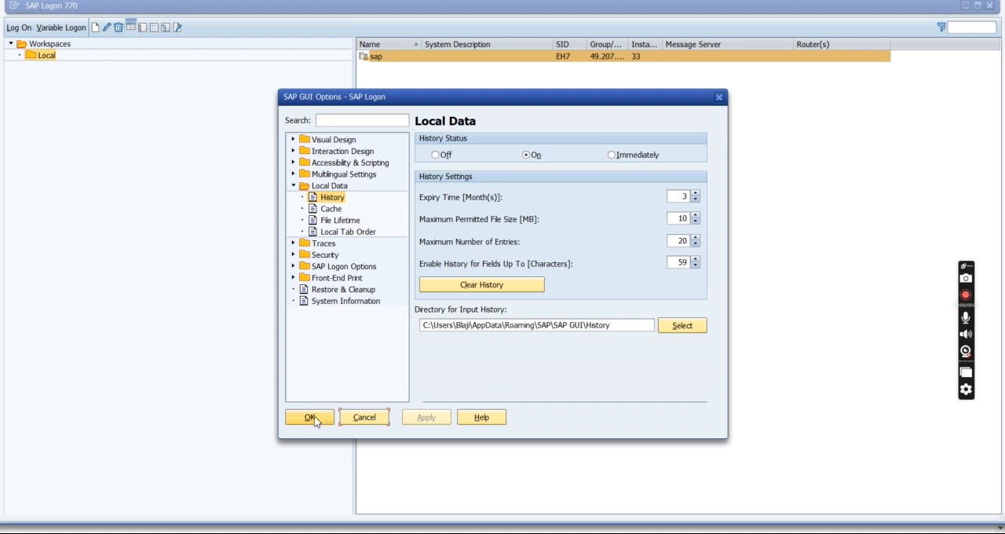
Confirm SAP GUI Options with OK, returning to SAP Logon with history enabled
click(309, 417)
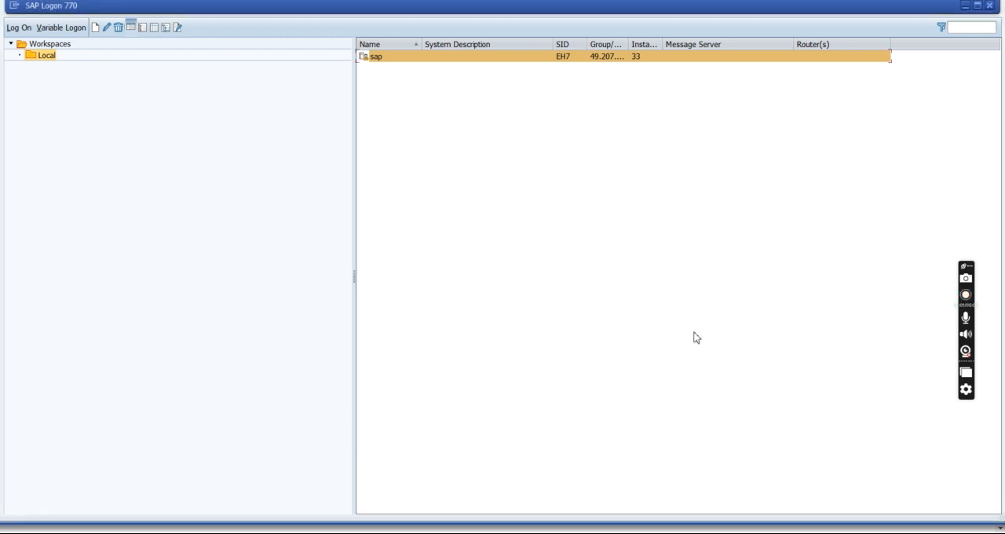
mouse_move(687, 256)
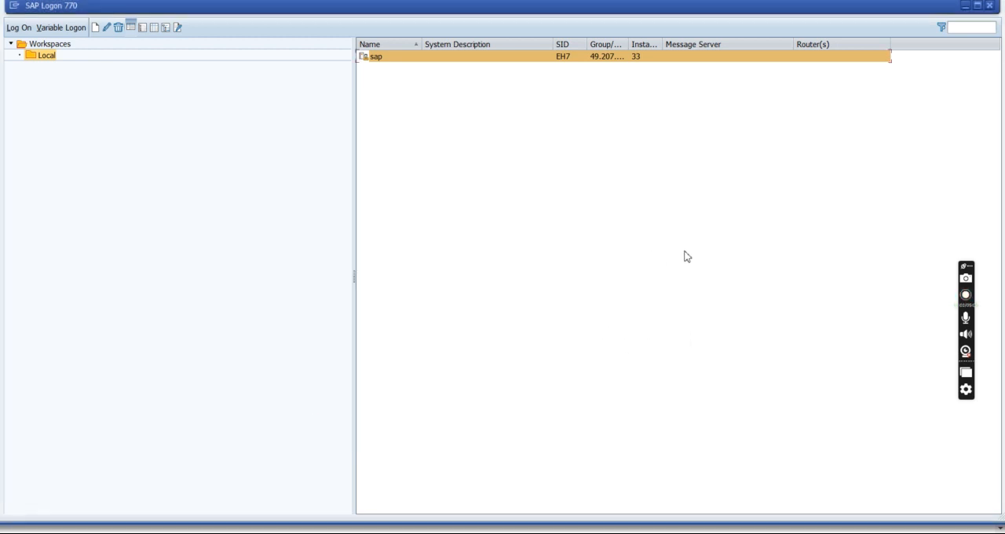